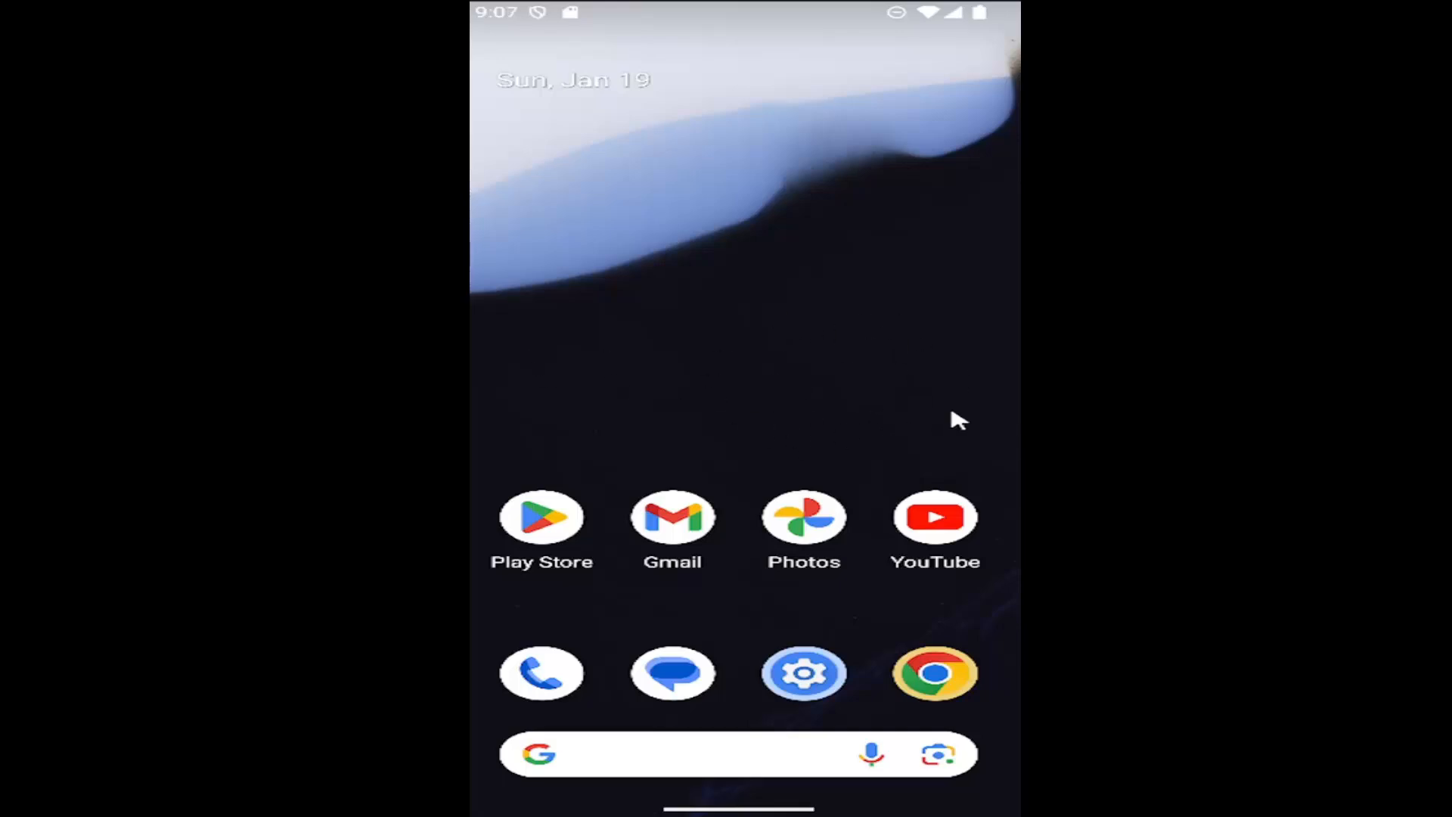
mouse_move(778, 388)
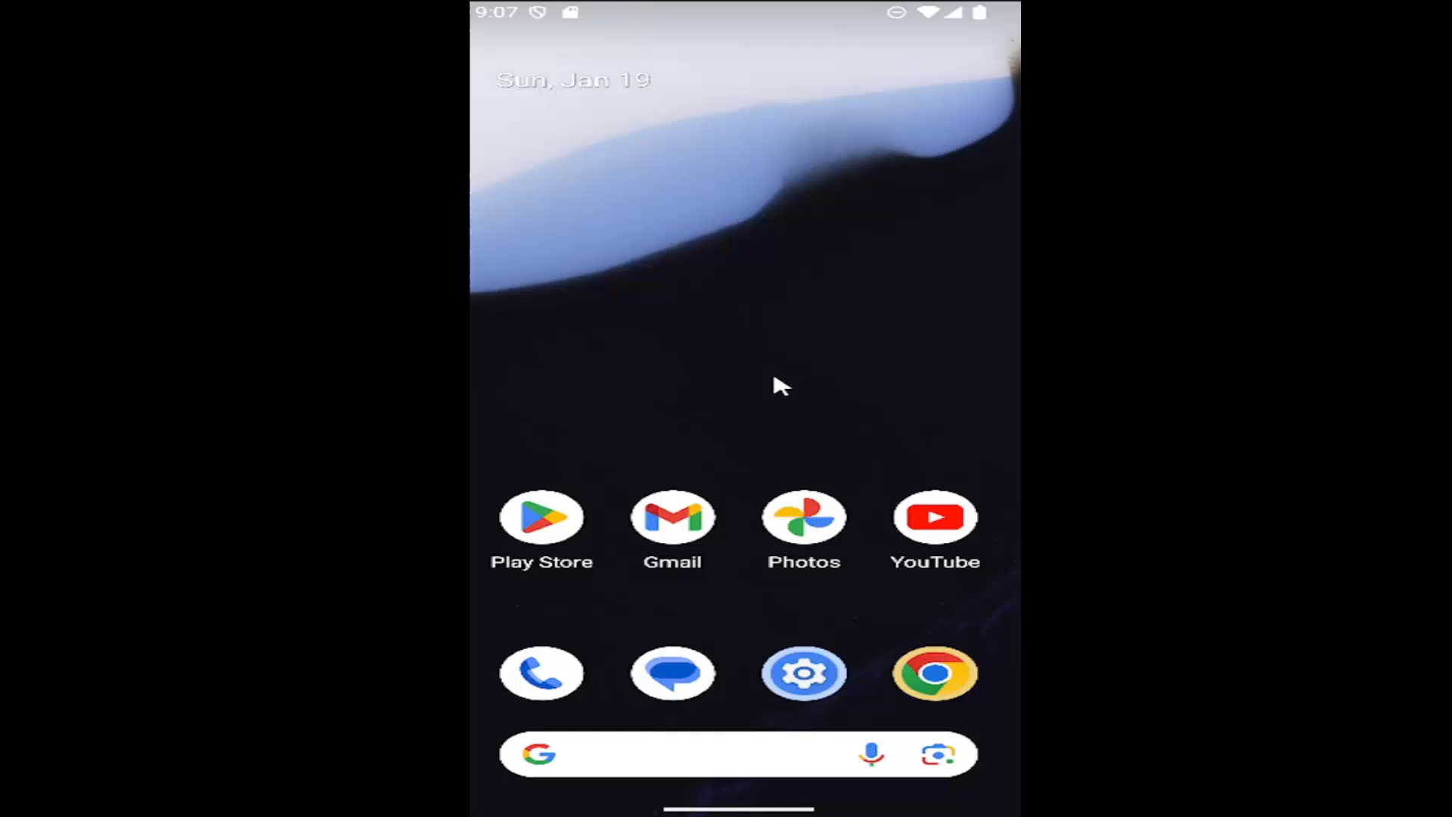
mouse_move(765, 386)
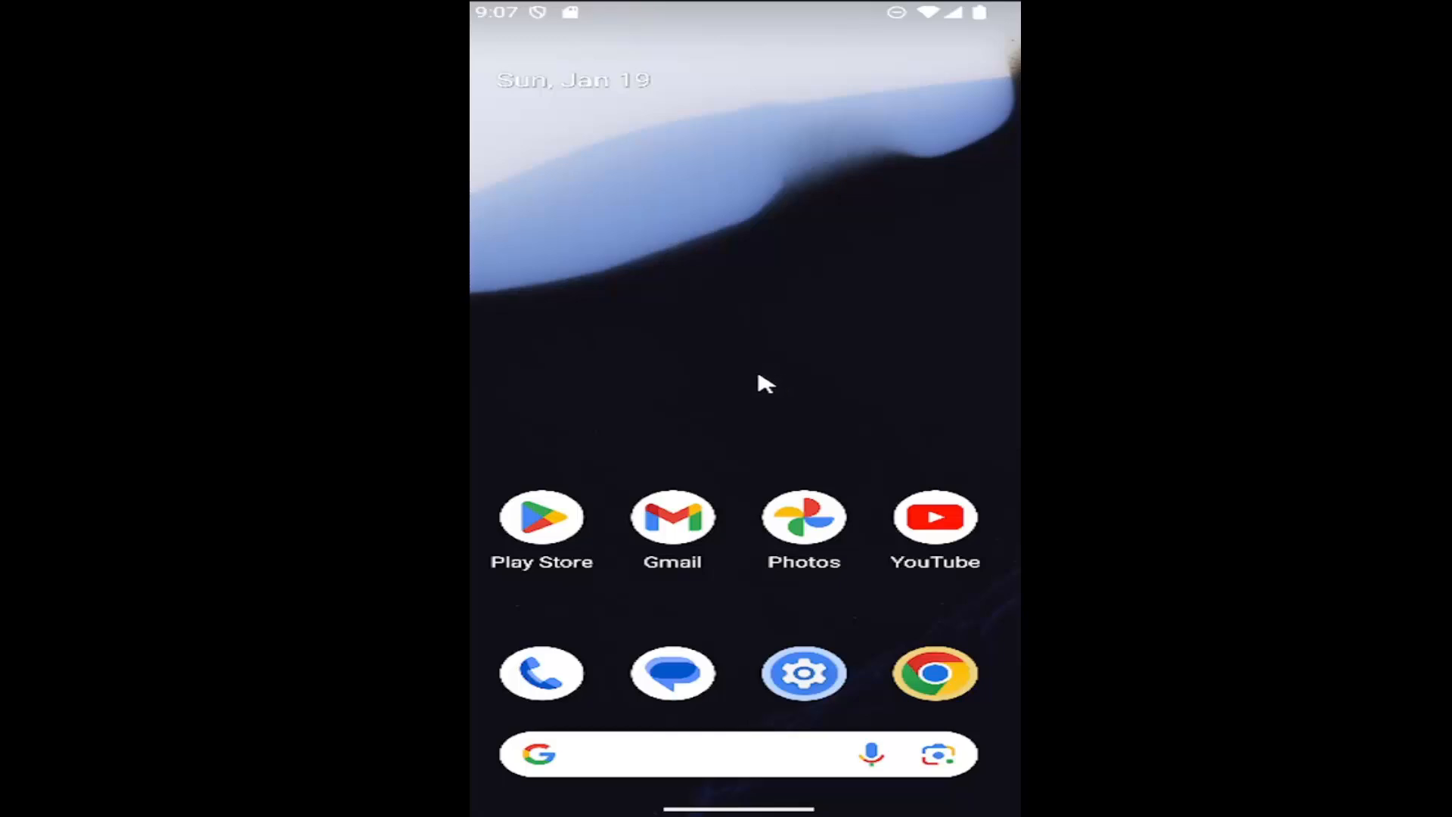
mouse_move(760, 610)
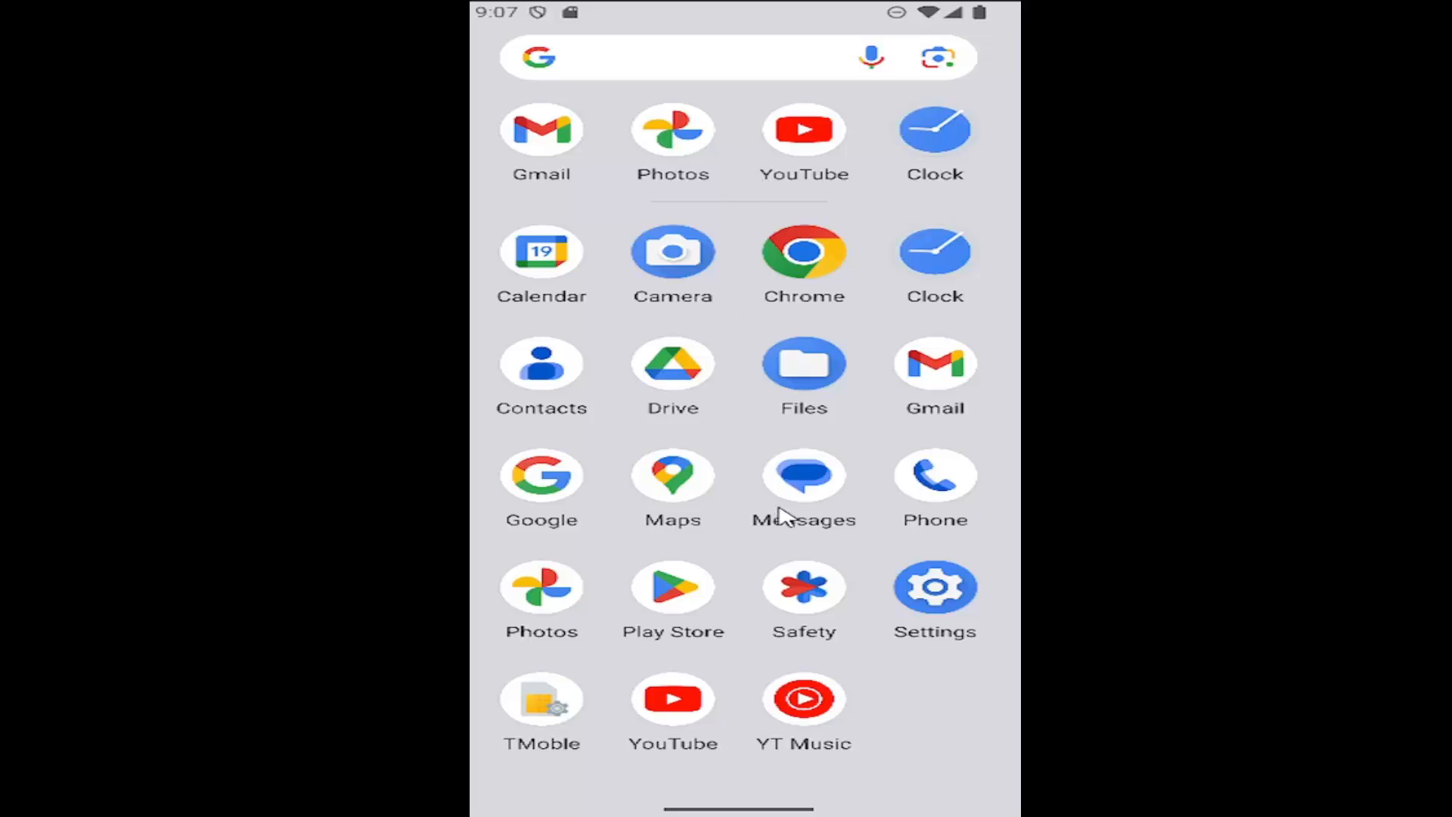
mouse_move(934, 587)
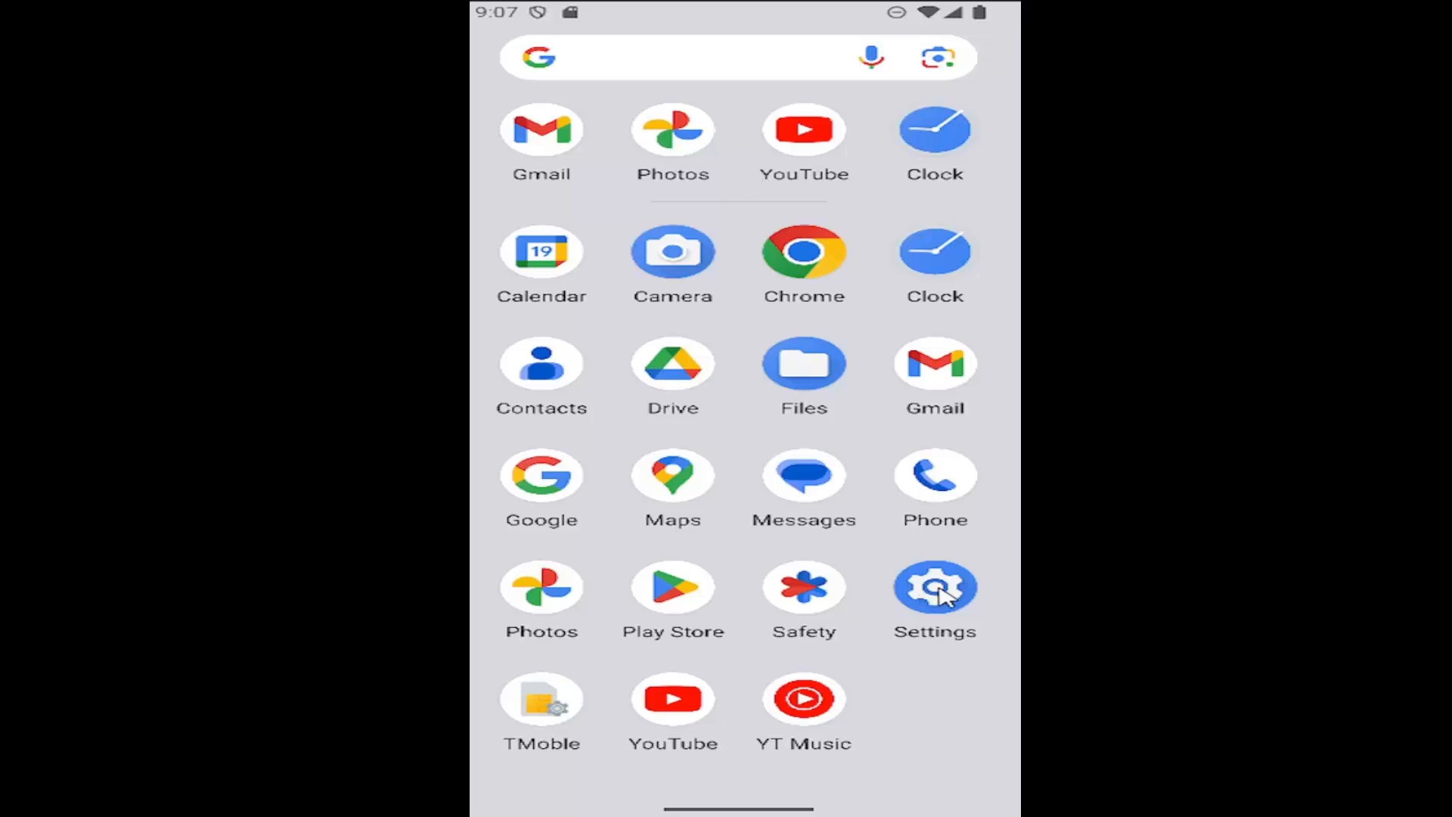
Launch the Settings app from the app drawer.
click(935, 587)
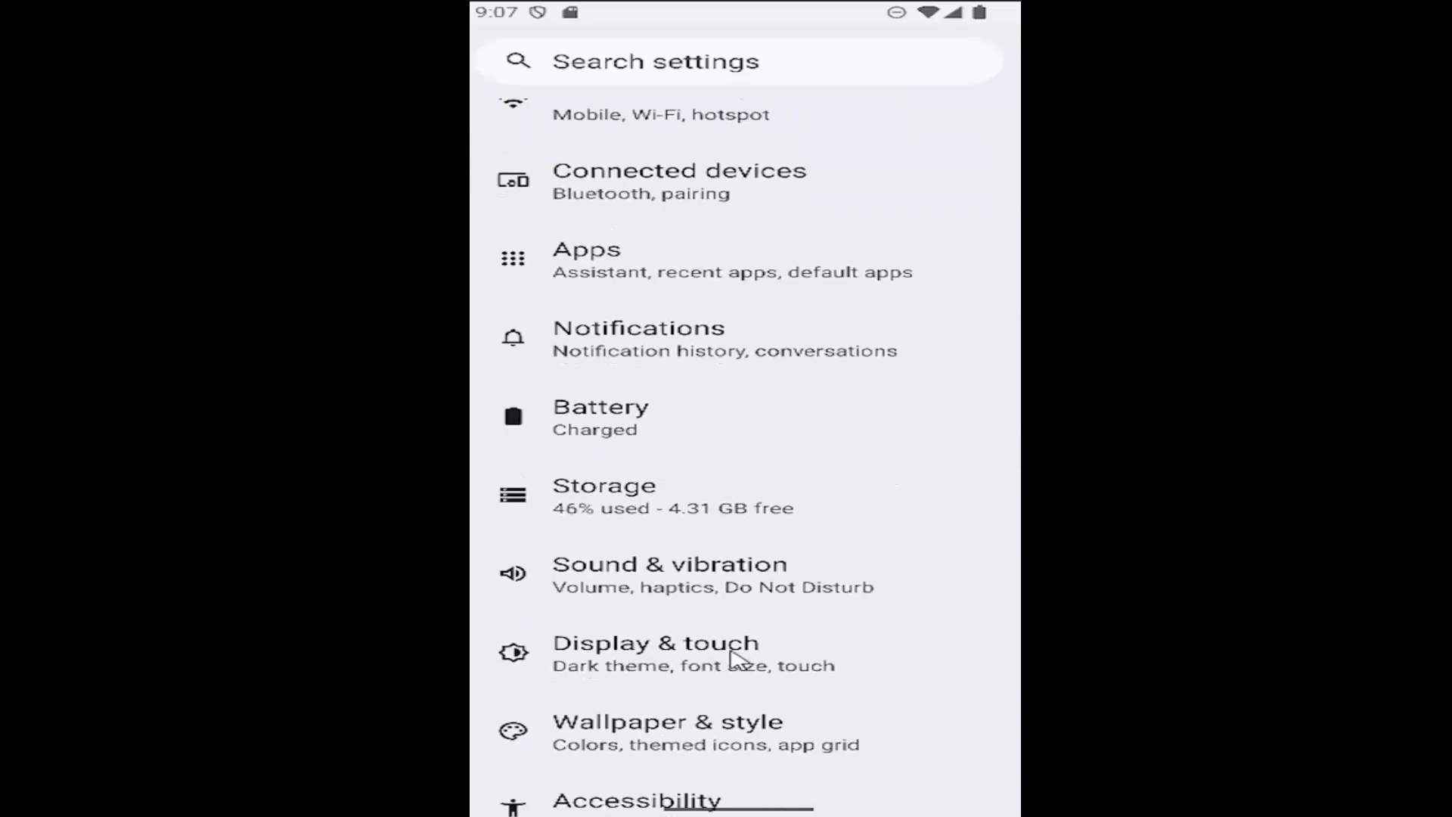
Go to the Display & touch settings page.
click(653, 644)
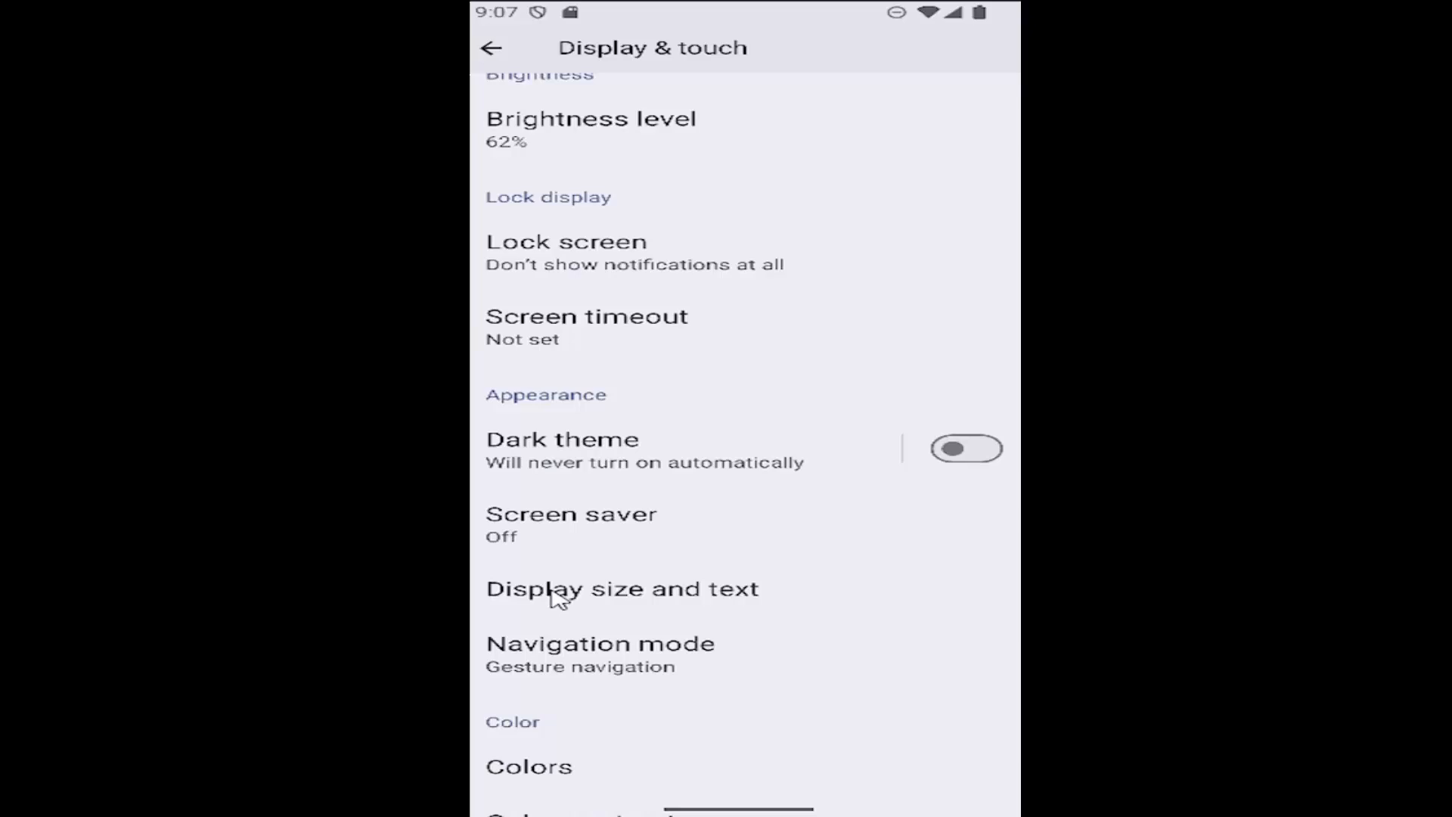
mouse_move(690, 600)
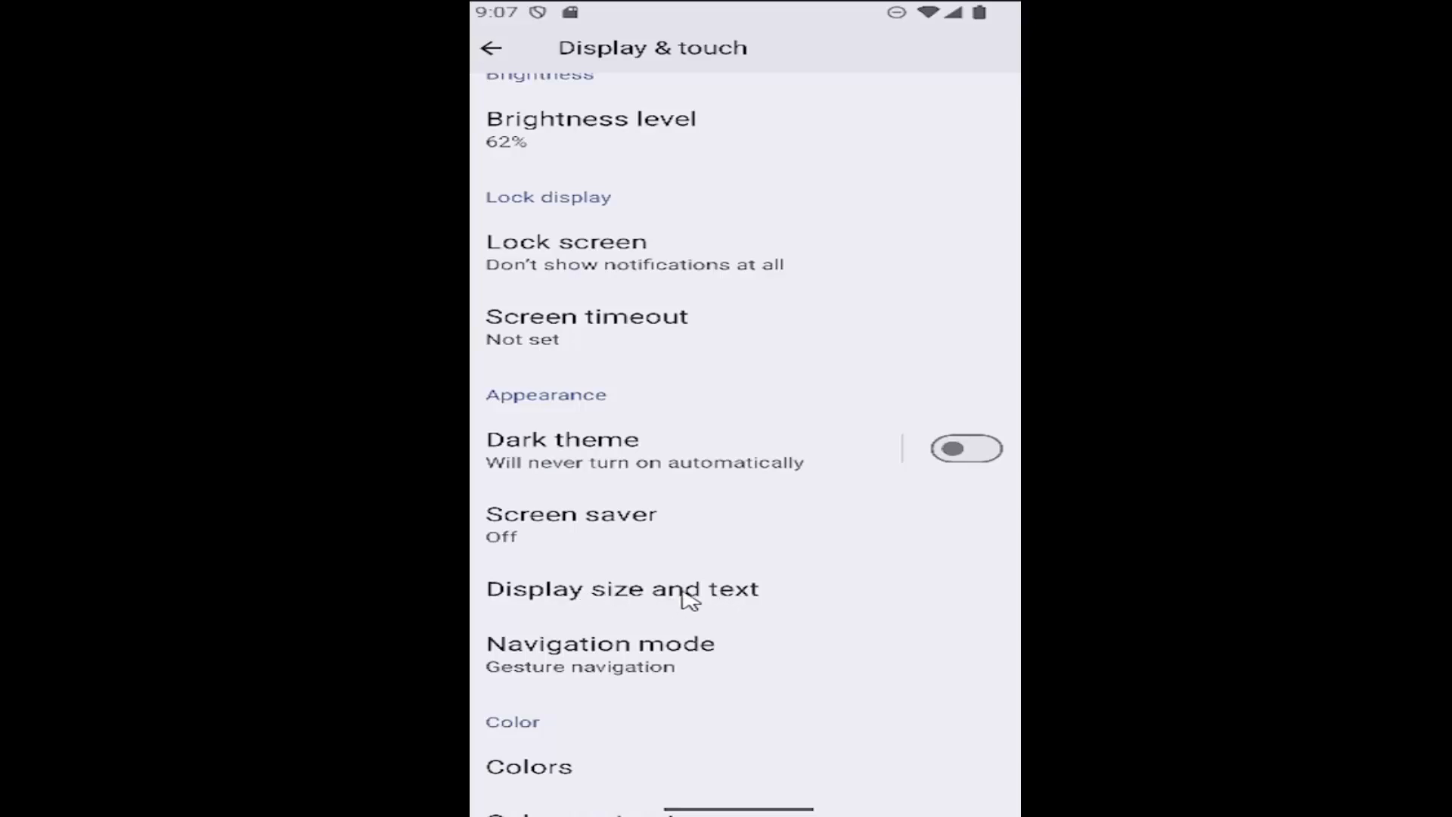
Reset Display size and text to original defaults, confirm, and return to Display & touch.
click(621, 589)
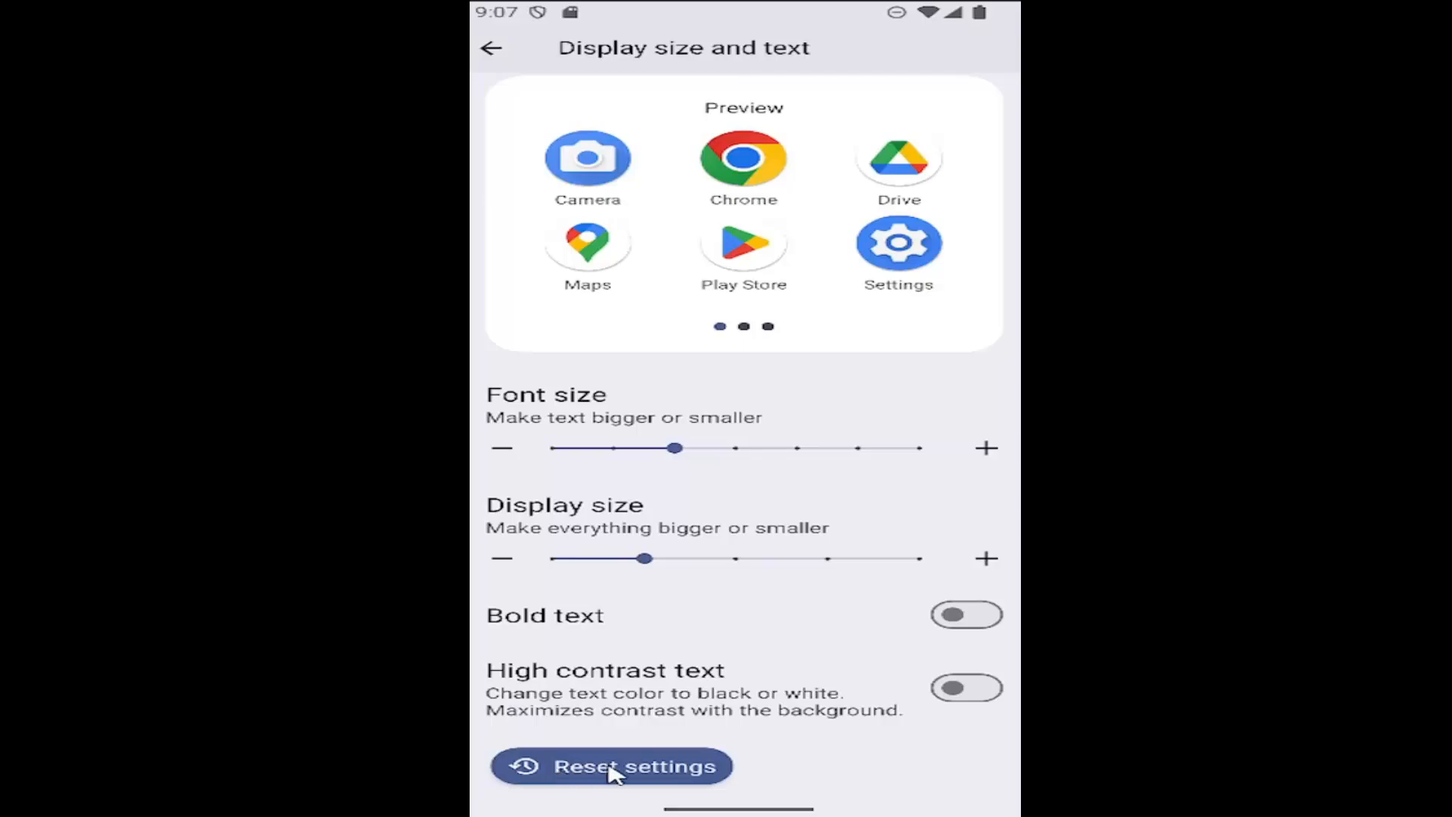
click(611, 765)
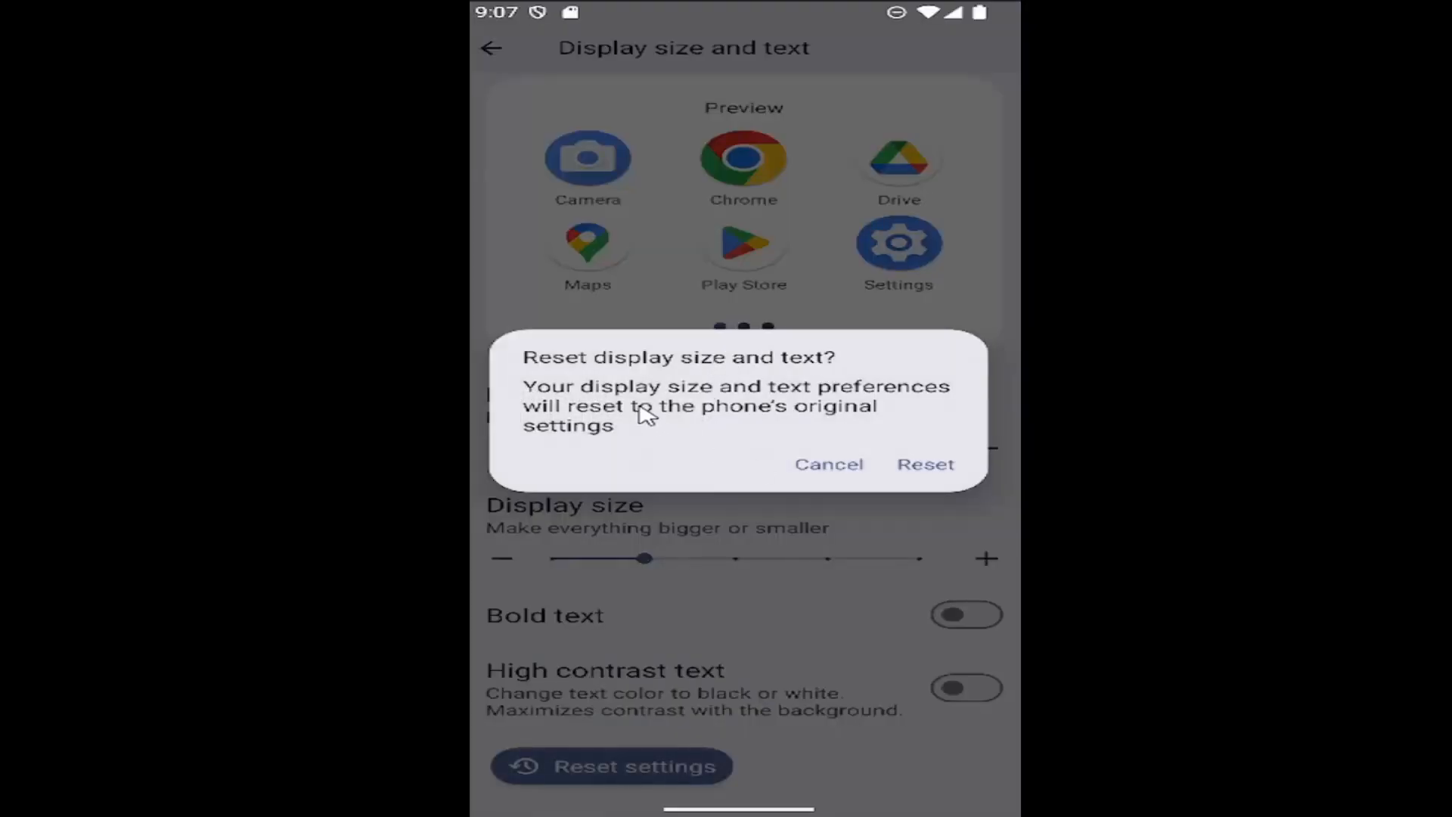
mouse_move(704, 419)
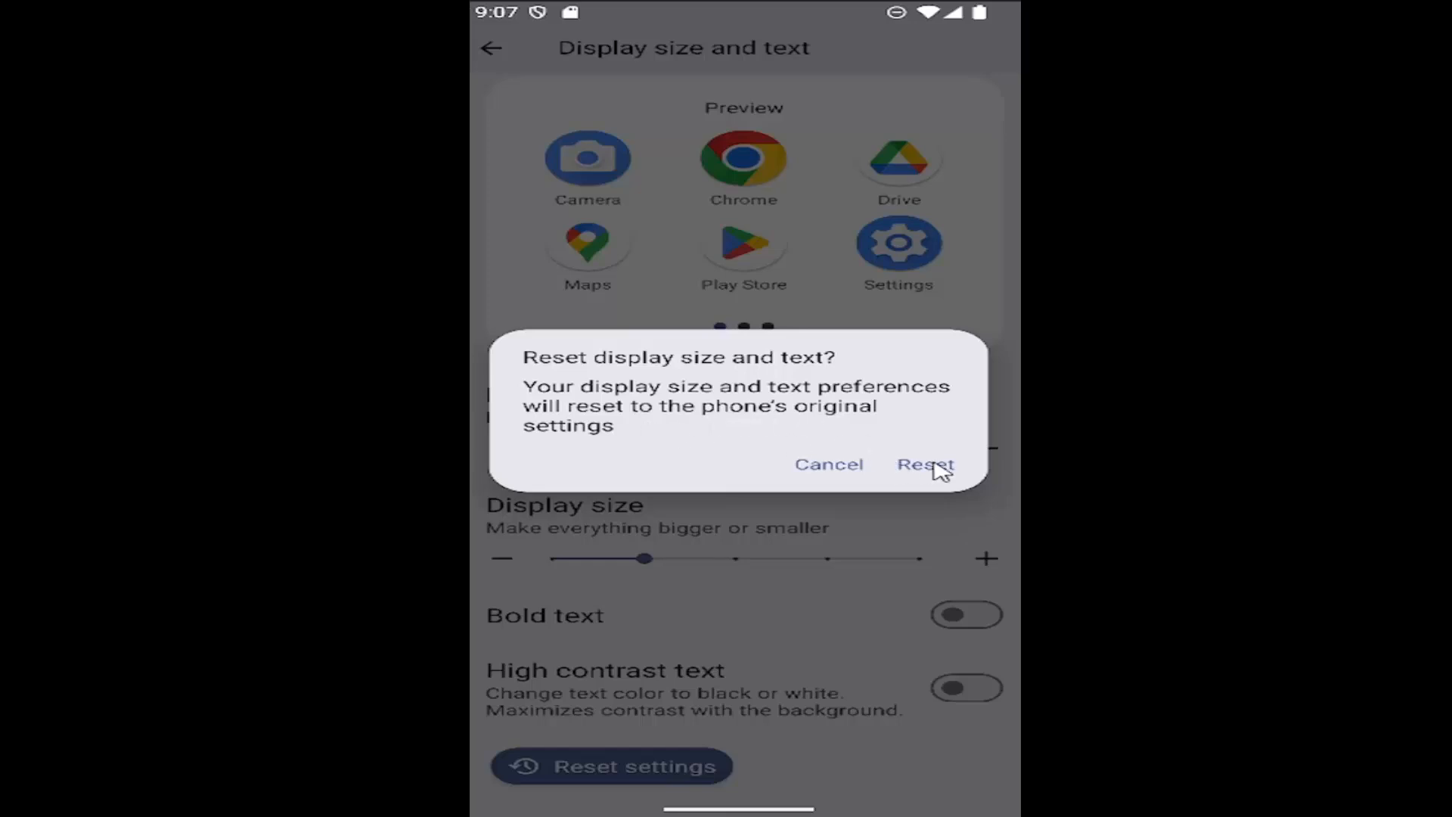
click(925, 465)
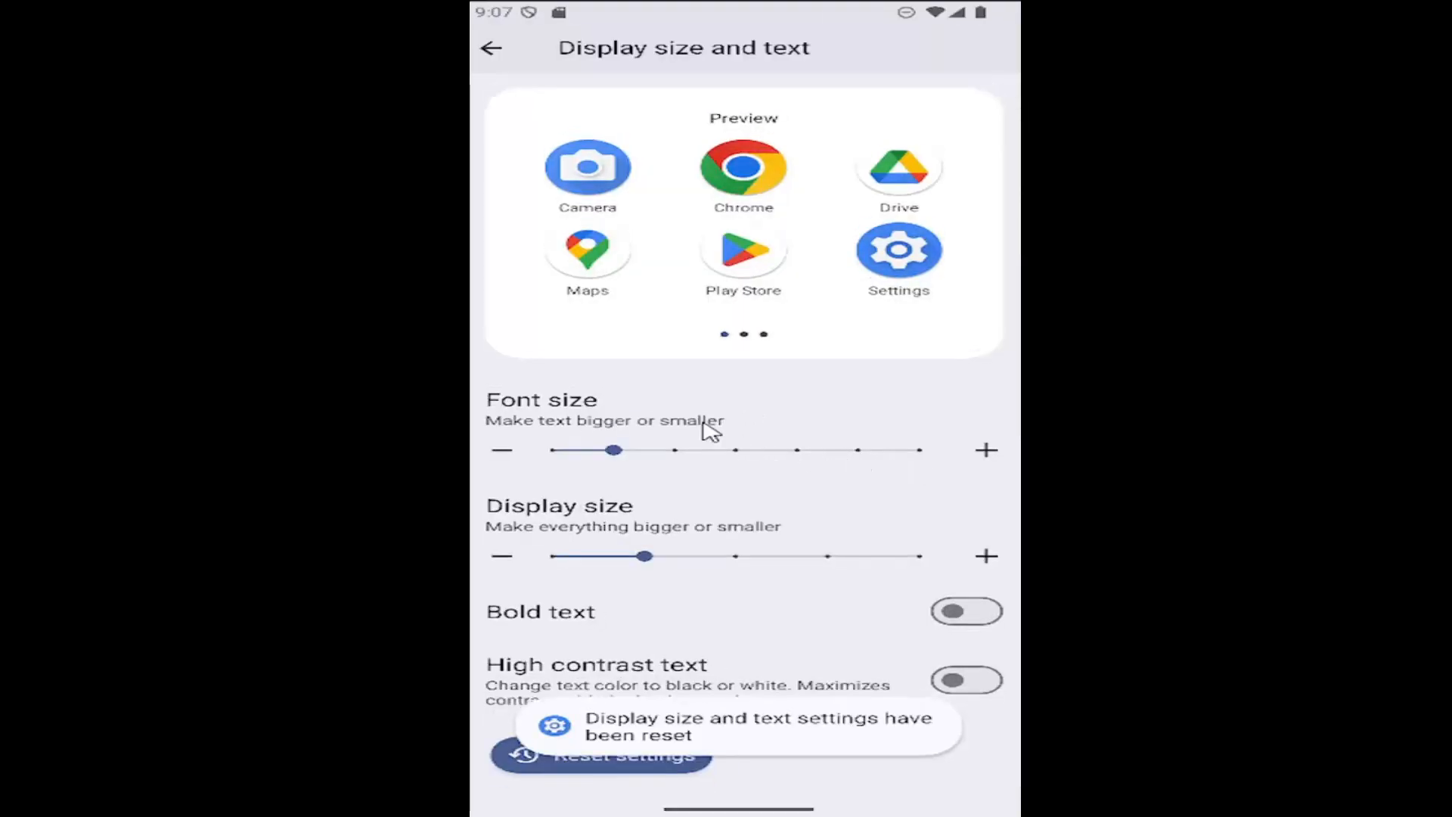
click(492, 47)
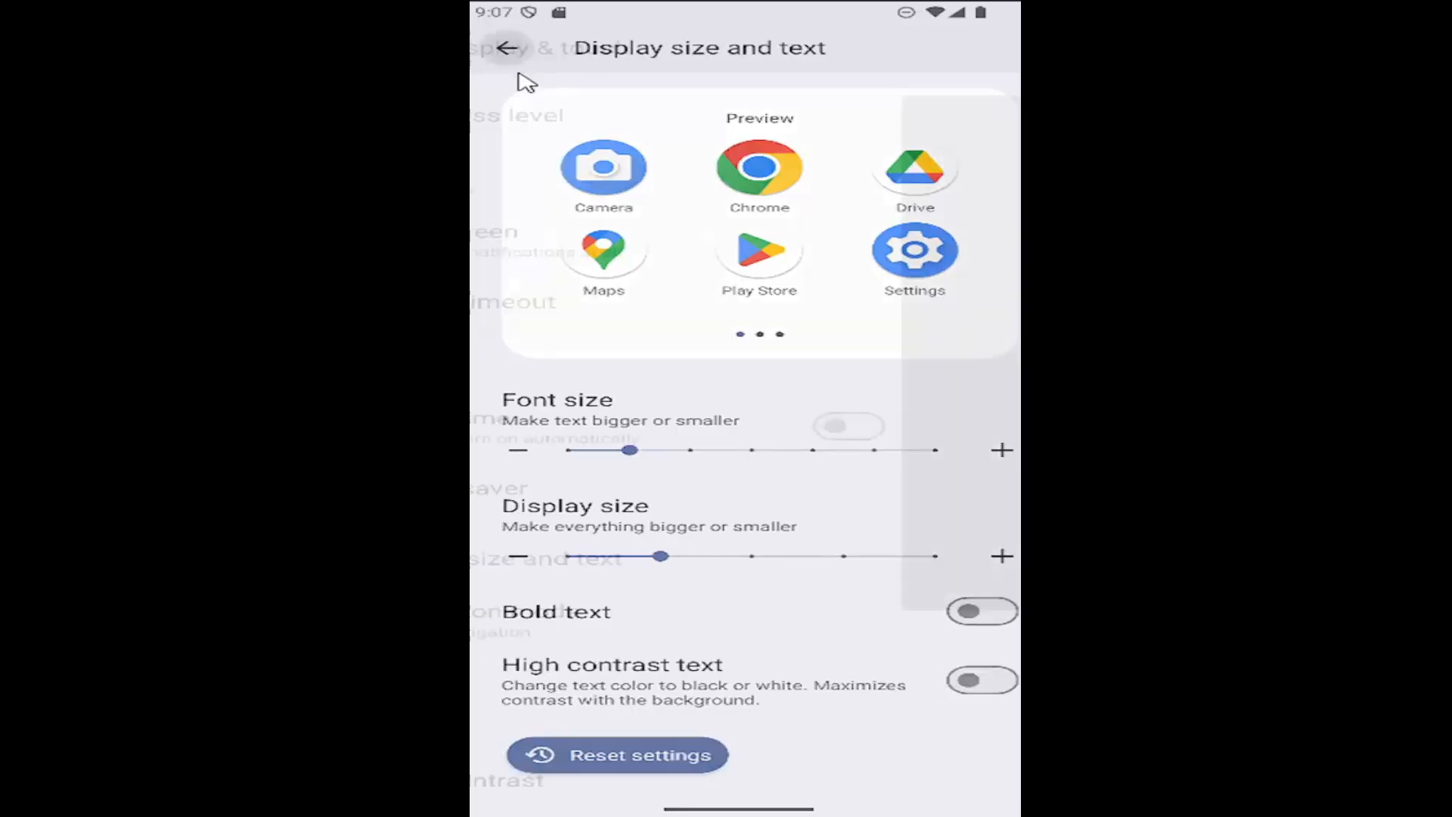